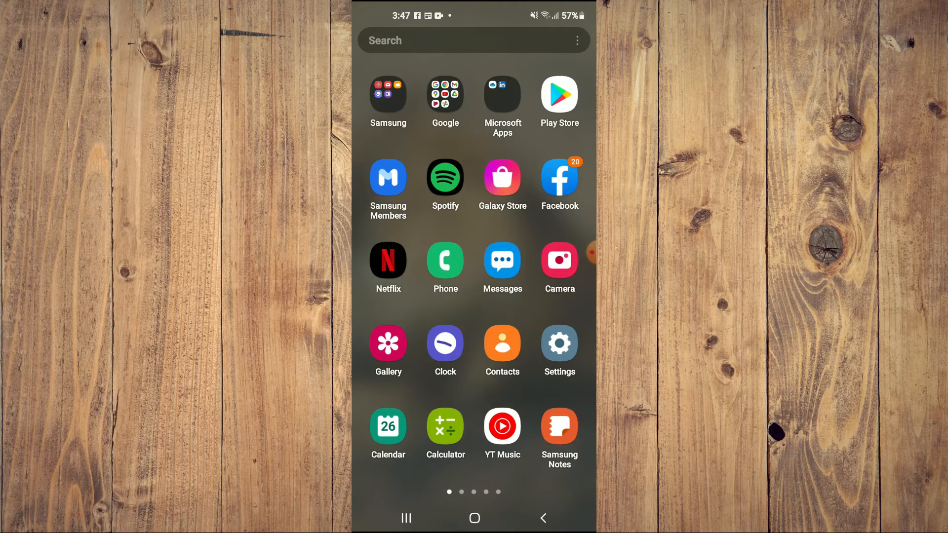
Step: Launch Settings from the app drawer and bring the Apps section into view
left_click(557, 346)
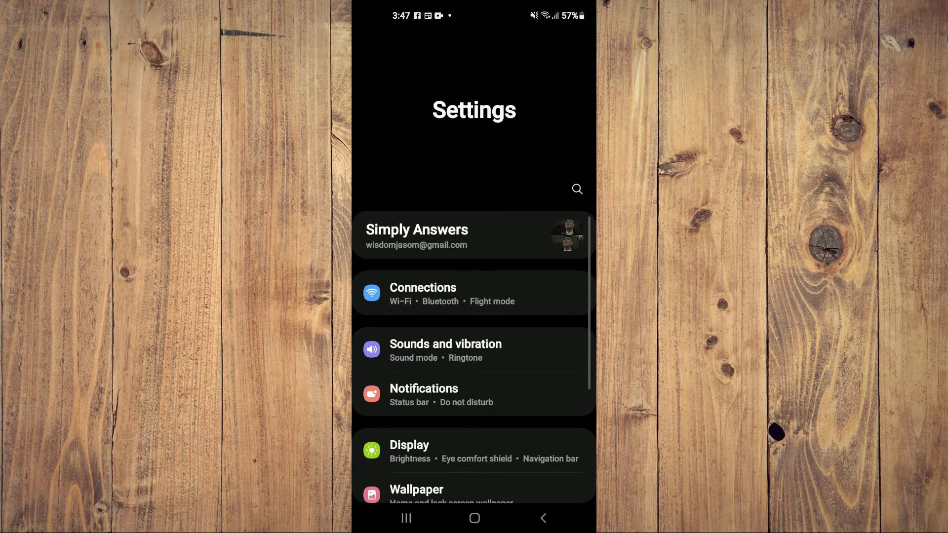
scroll("down", 3)
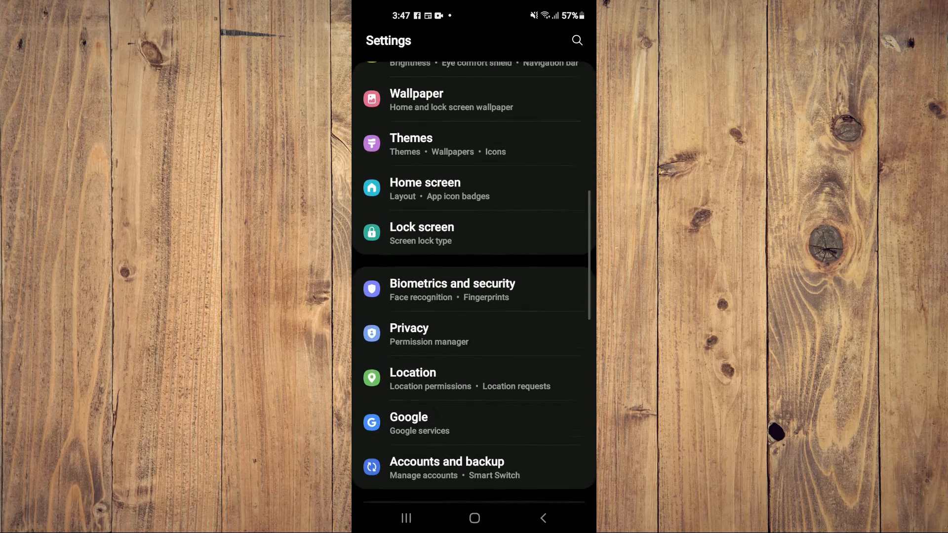
scroll("down", 3)
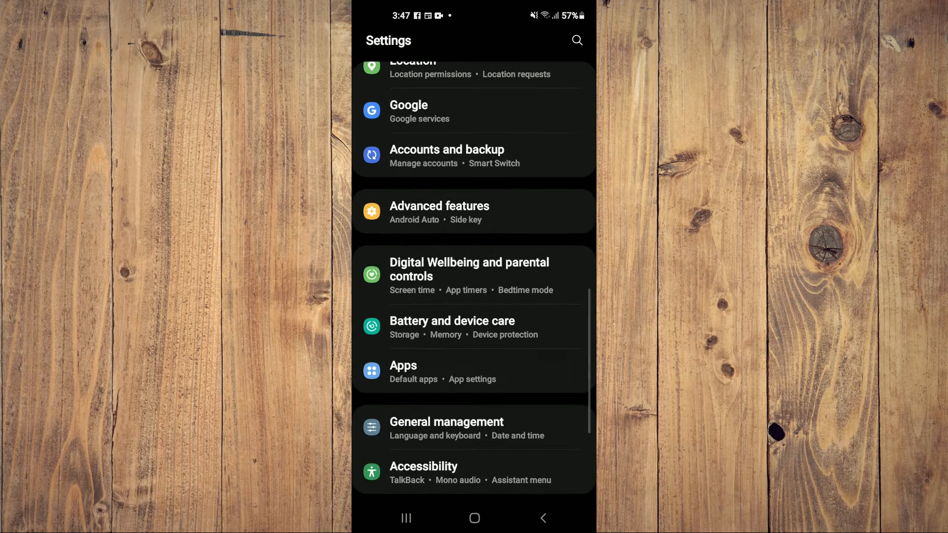
Step: Find Google Play services by searching 'p' in Apps and show its storage: 525 MB total
left_click(402, 365)
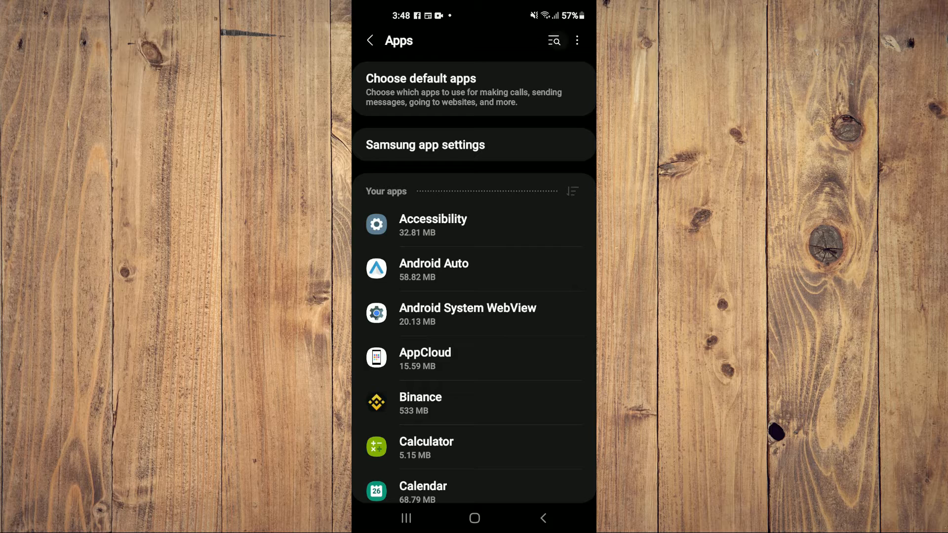
type("play")
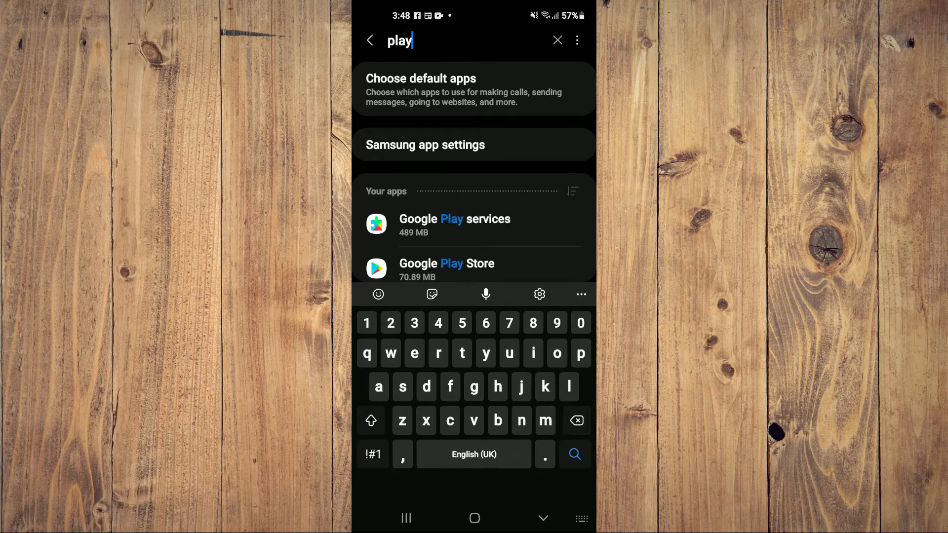
left_click(454, 224)
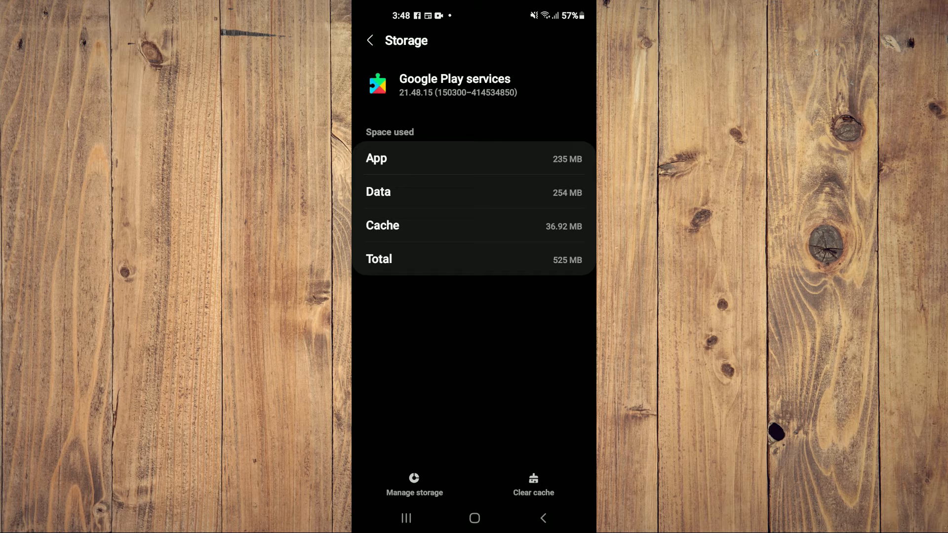
Step: Clear all of Google Play services' stored data via Manage storage
left_click(414, 485)
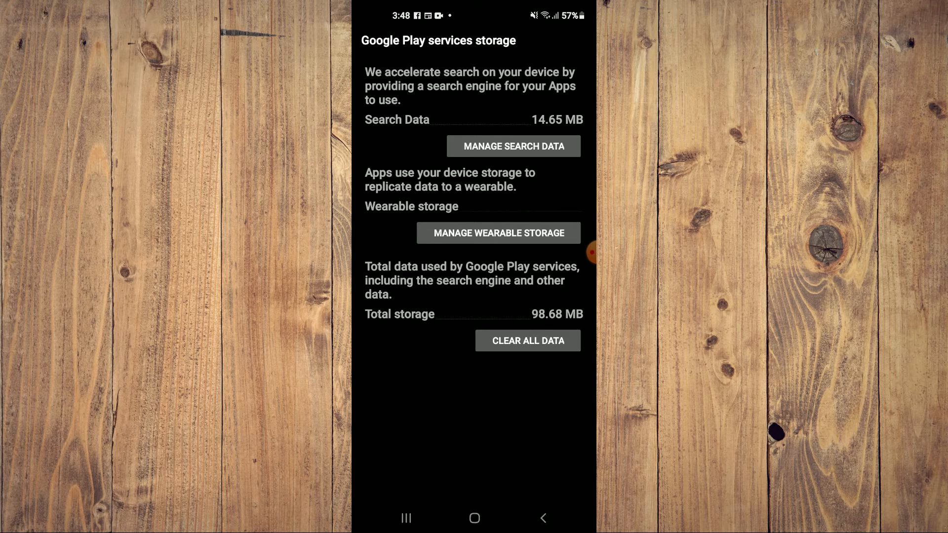
left_click(541, 518)
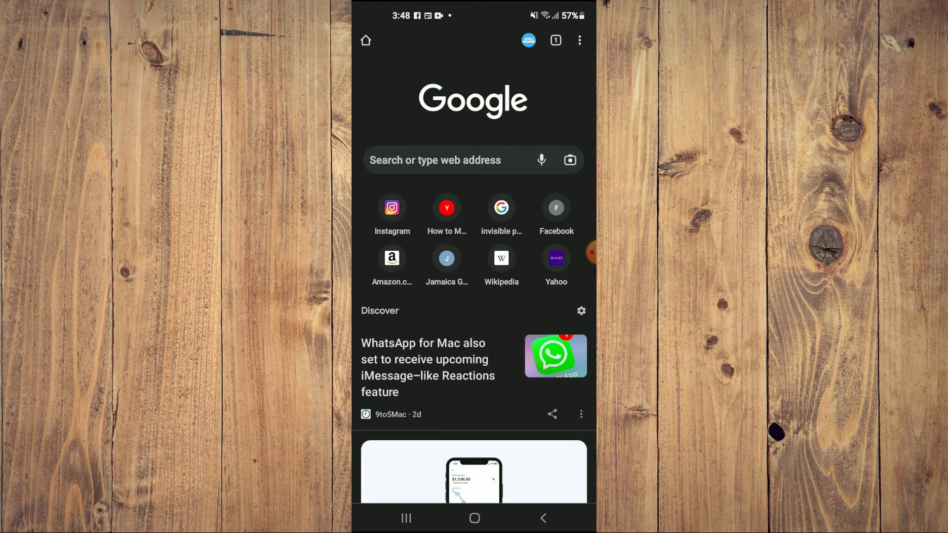
Step: Search Google for 'google play services' using the history suggestion in Chrome
left_click(473, 160)
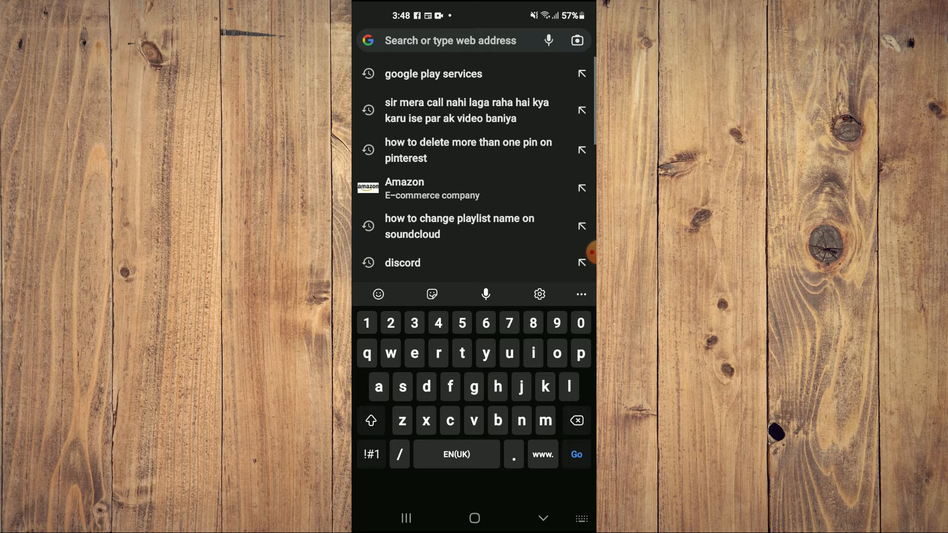
left_click(433, 73)
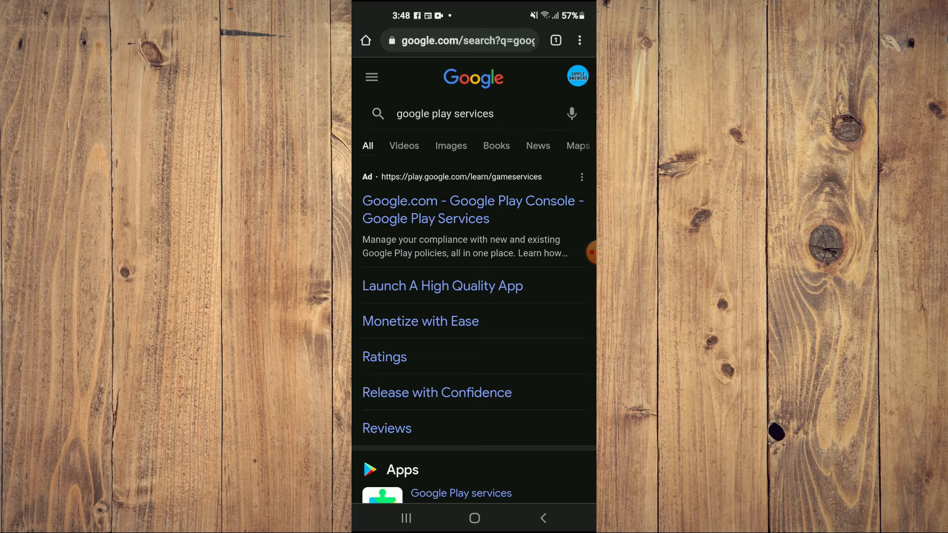
Step: Start the Google Play services update from its Play Store listing, now Pending
left_click(578, 41)
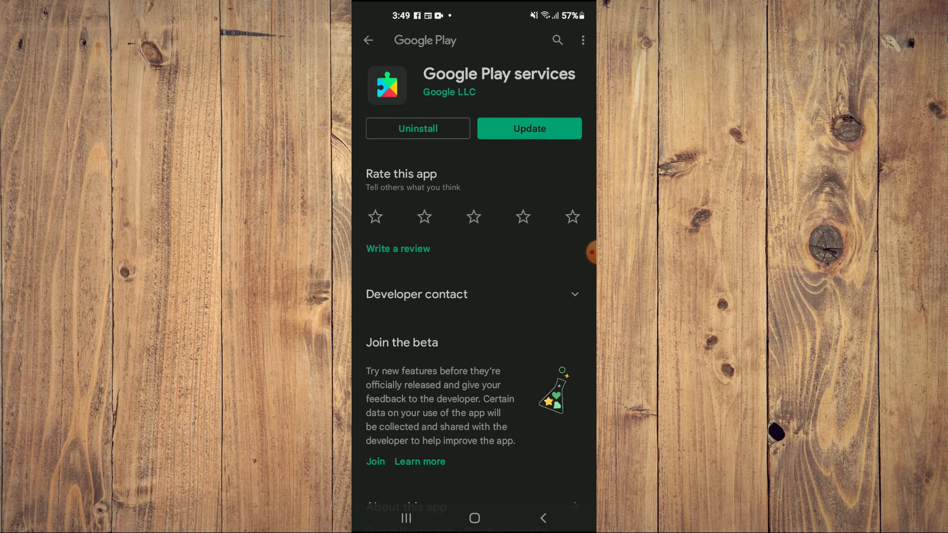
left_click(528, 128)
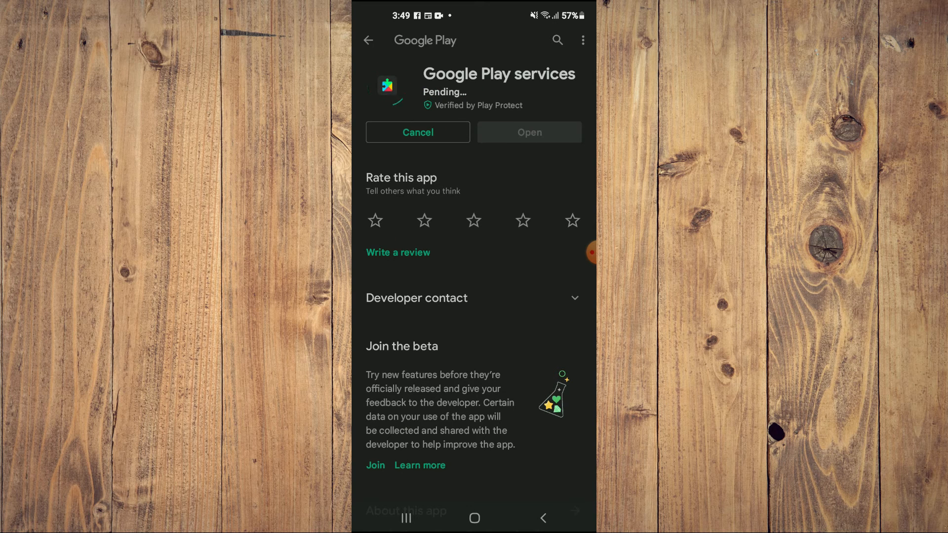